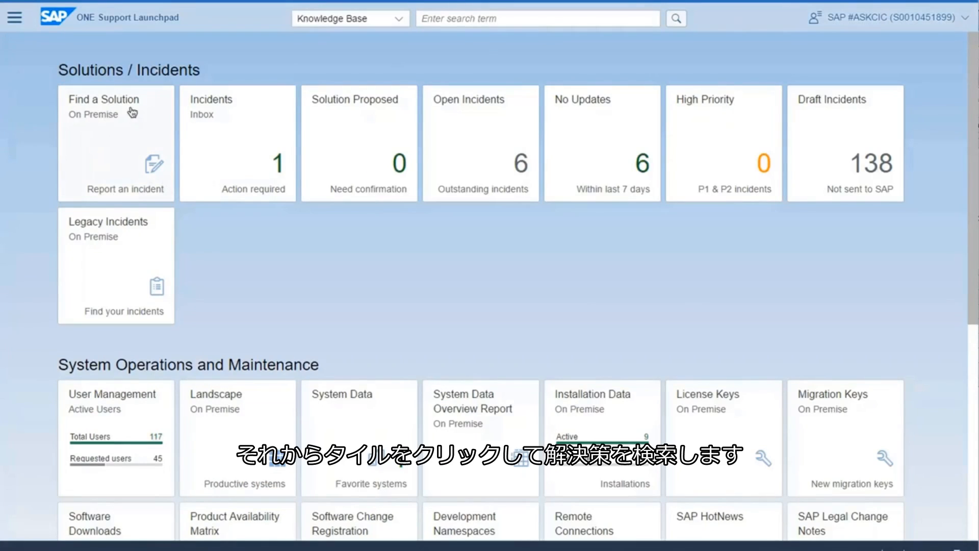
Search the knowledge base for 'License key BI Platform' from the Find a Solution tile.
{"action": "left_click", "coordinate": [116, 144]}
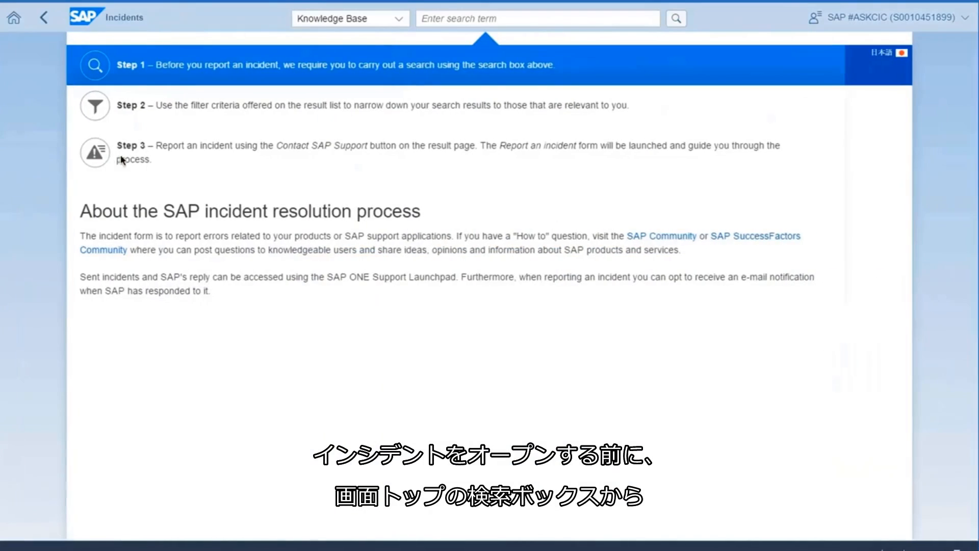
{"action": "left_click", "coordinate": [537, 17]}
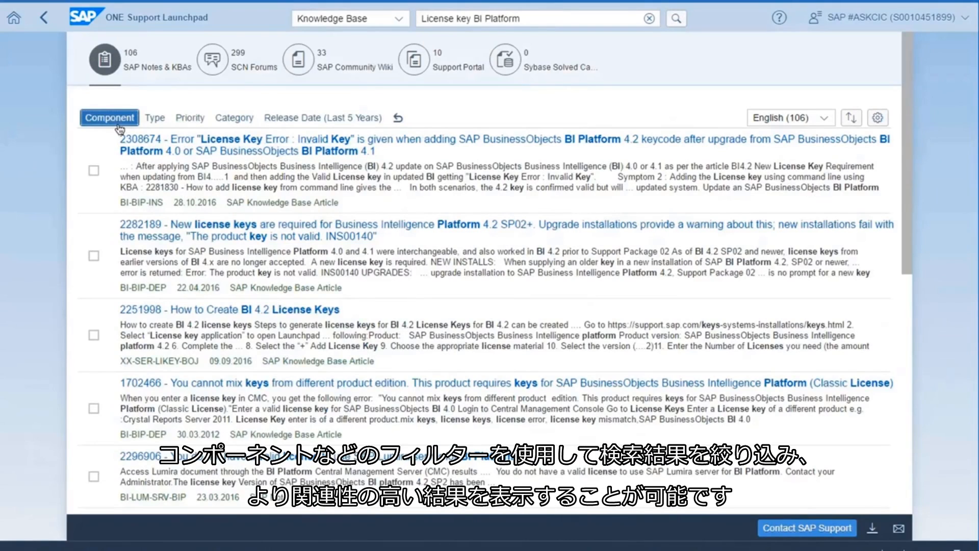
Filter the results to components BI-BIP-ADM and XX-SER-LIKEY-BOJ, leaving 18 notes.
{"action": "left_click", "coordinate": [109, 118]}
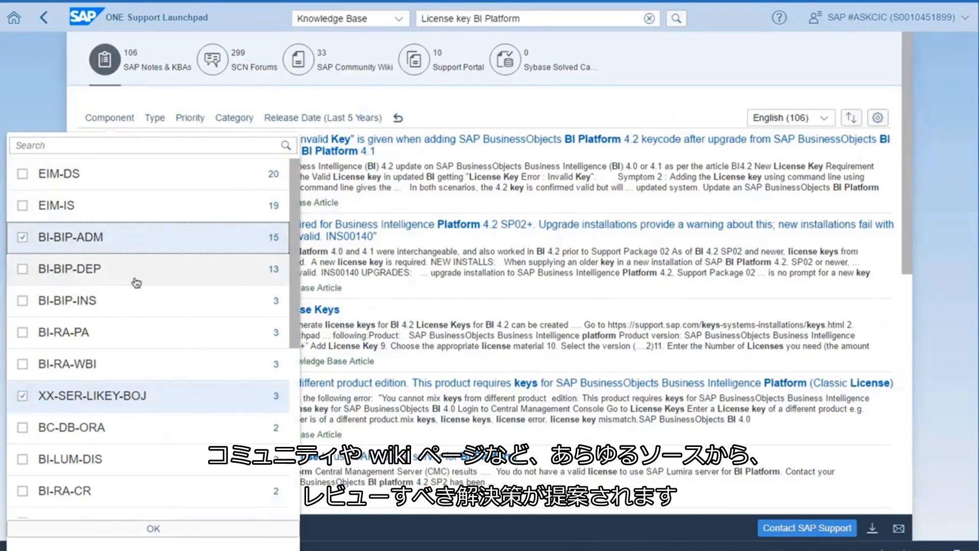
{"action": "left_click", "coordinate": [153, 528]}
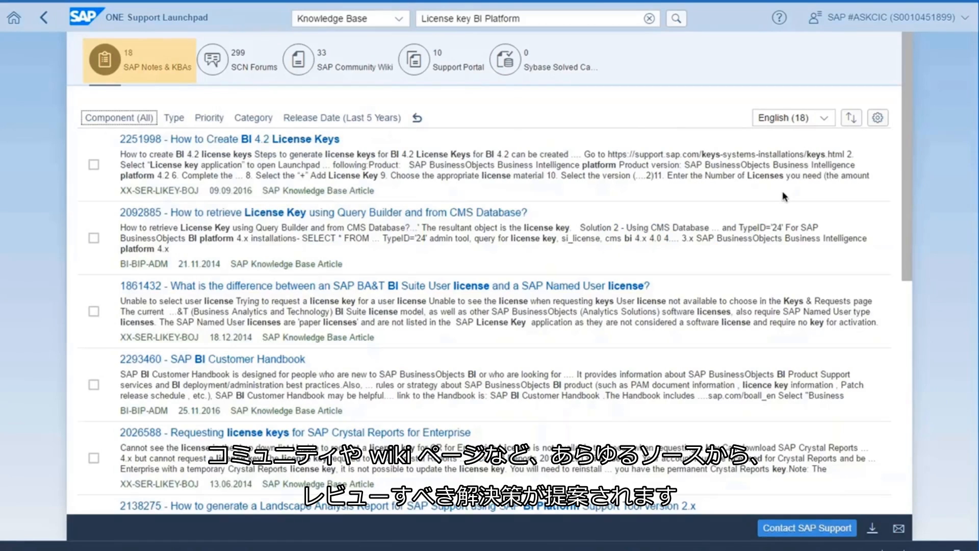
{"action": "left_click", "coordinate": [338, 59]}
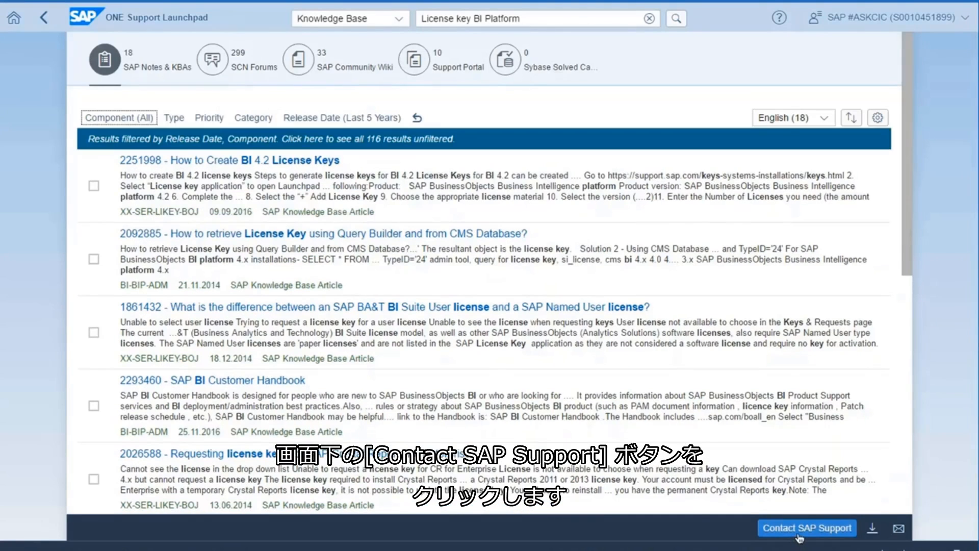
Start a support incident for SBOP BI Platform, BUSINESS OBJECTS ENTERPRISE installation, system AK2.
{"action": "left_click", "coordinate": [806, 528]}
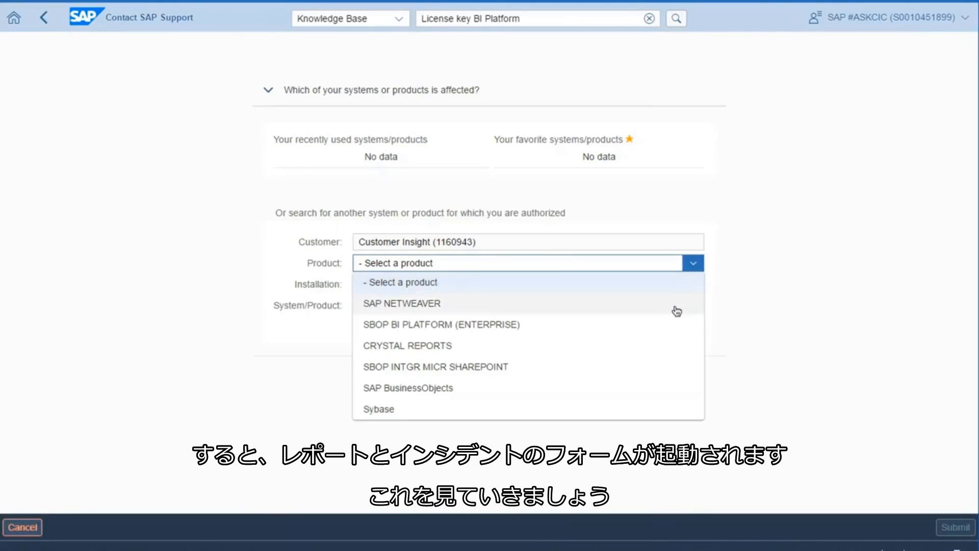
{"action": "left_click", "coordinate": [441, 324]}
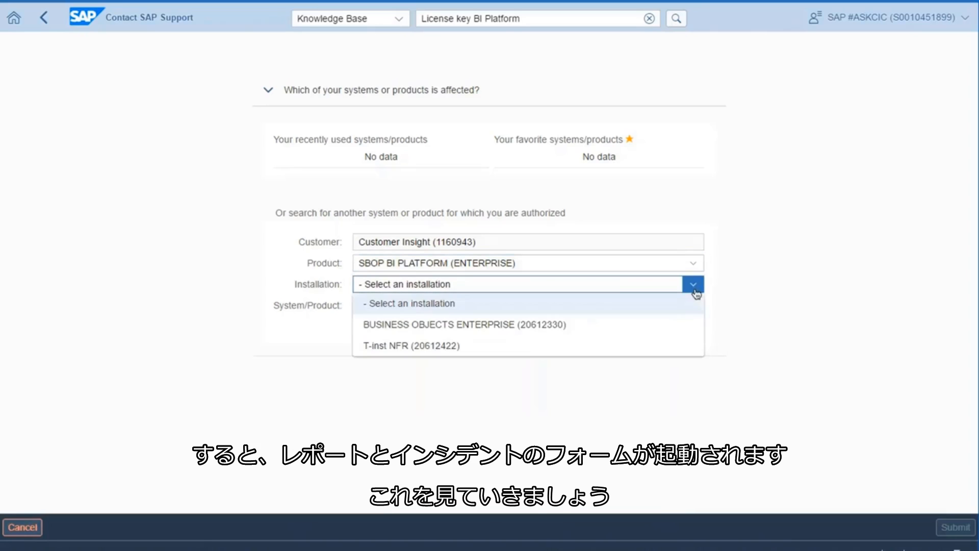
{"action": "left_click", "coordinate": [464, 325]}
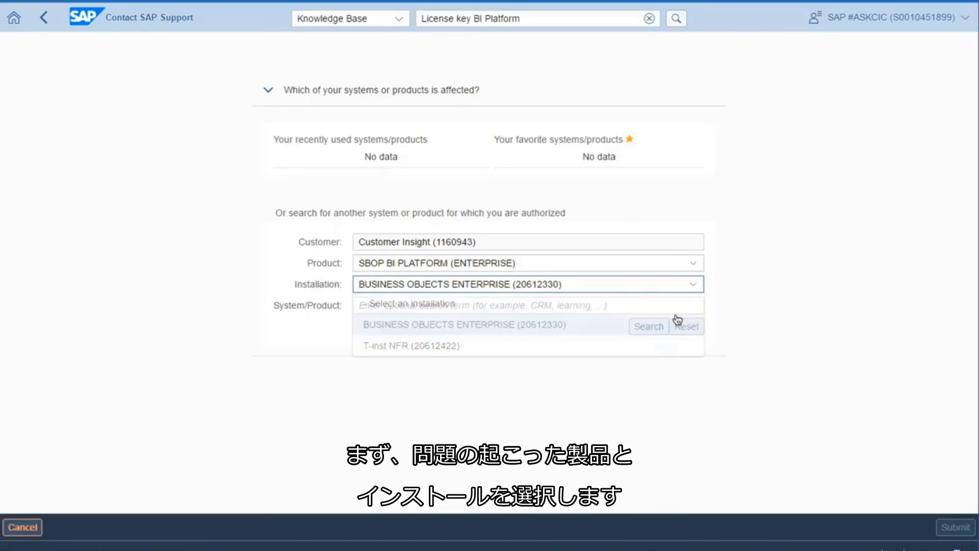
{"action": "left_click", "coordinate": [640, 326]}
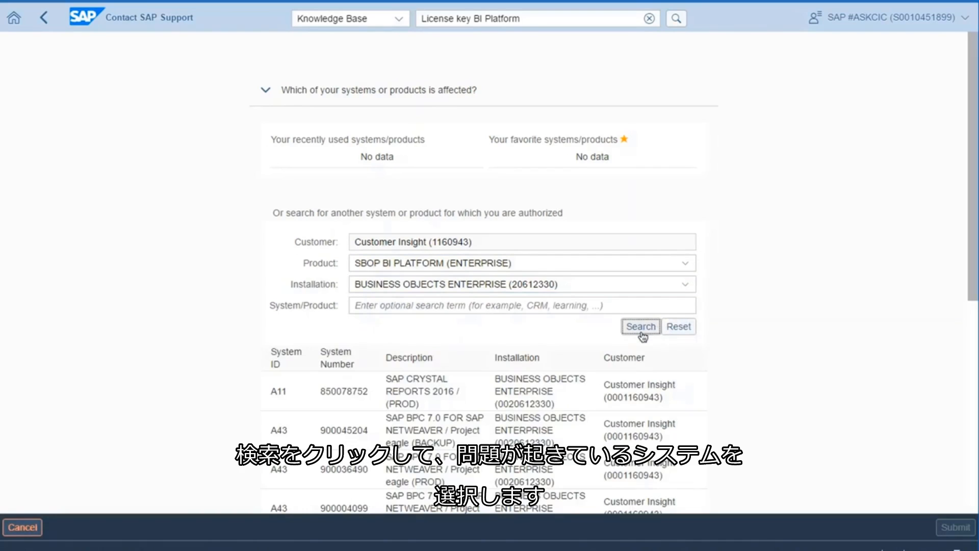
{"action": "scroll", "scroll_direction": "down", "scroll_amount": 3}
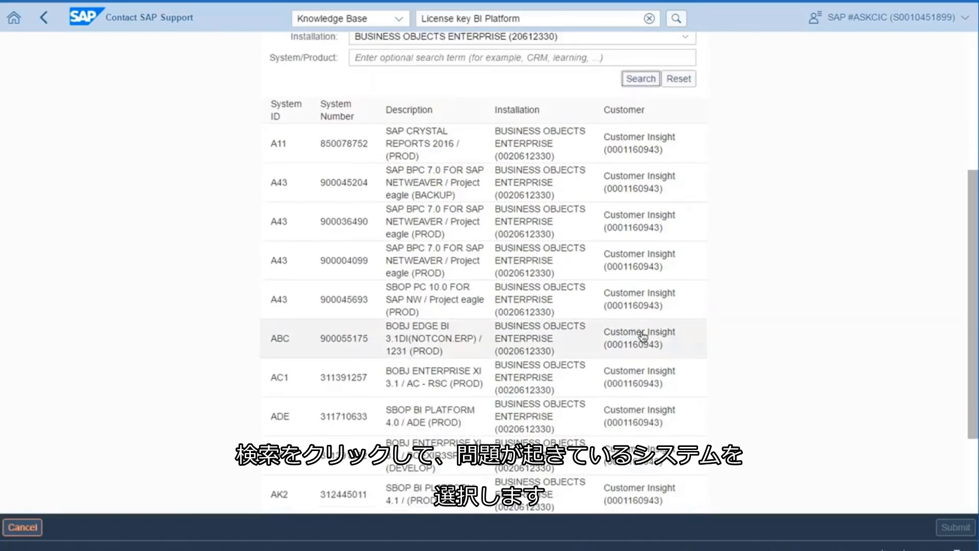
{"action": "scroll", "scroll_direction": "down", "scroll_amount": 3}
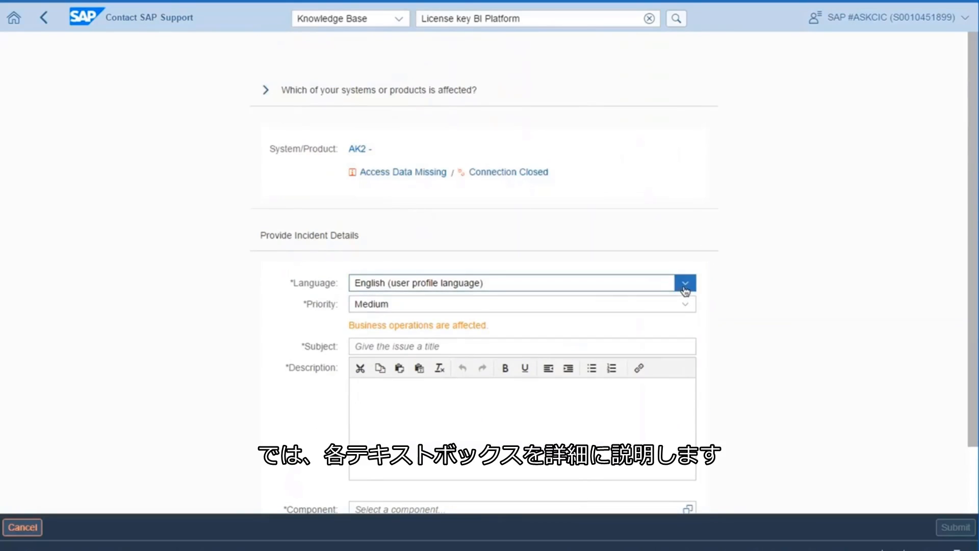
Keep the incident language as English and set its priority to High.
{"action": "left_click", "coordinate": [684, 282]}
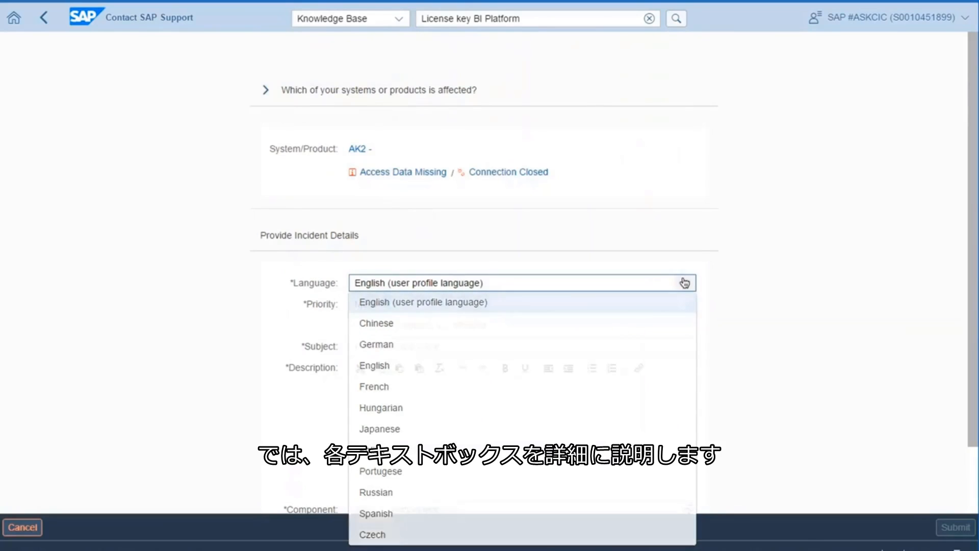
{"action": "left_click", "coordinate": [522, 304]}
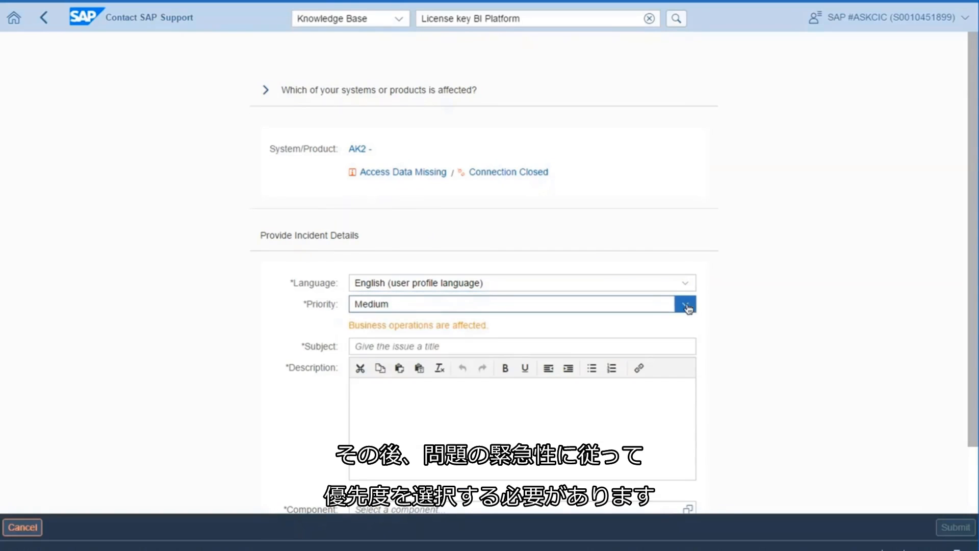
{"action": "left_click", "coordinate": [685, 304]}
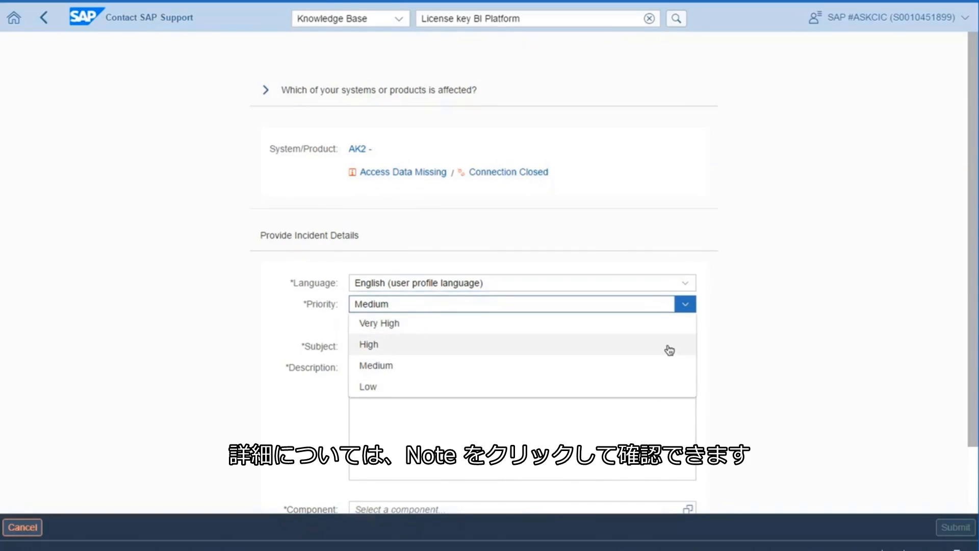
{"action": "left_click", "coordinate": [368, 345]}
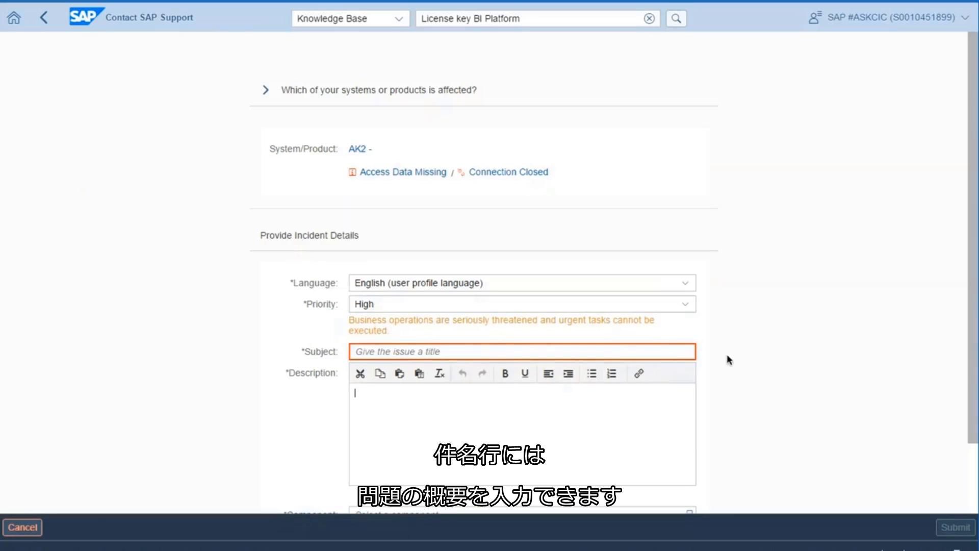
Enter subject 'License key BI Platform' and description 'Detailed description of the issue.'.
{"action": "left_click", "coordinate": [521, 351]}
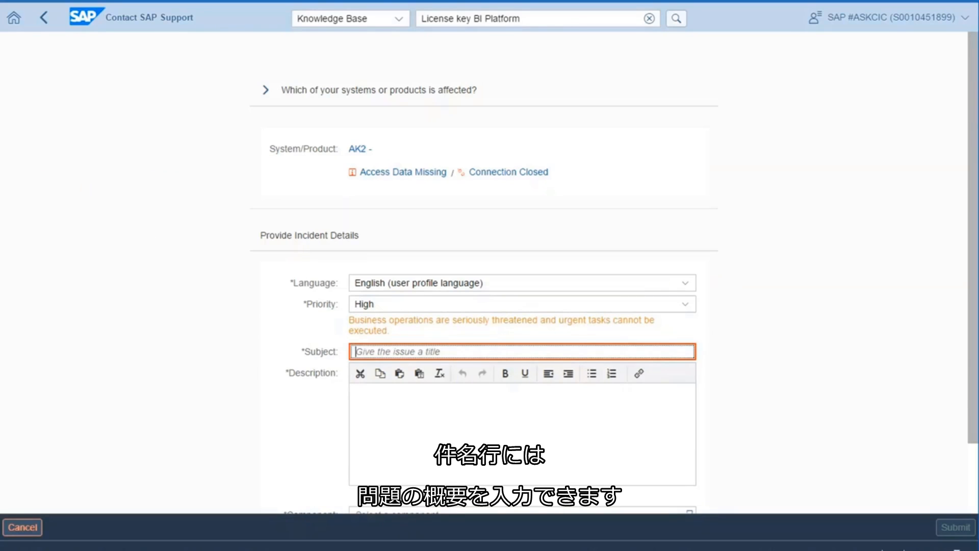
{"action": "type", "text": "License key BI Platform"}
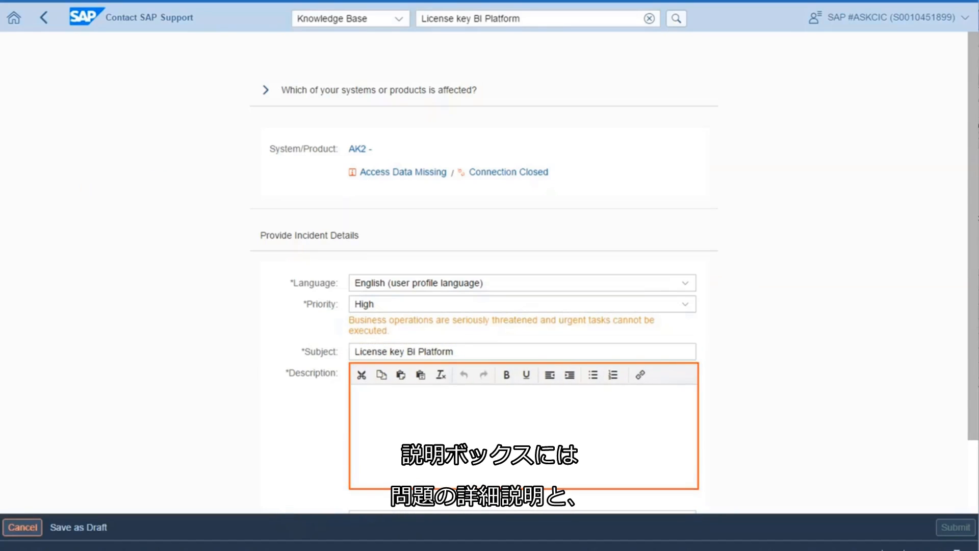
{"action": "scroll", "scroll_direction": "down", "scroll_amount": 3}
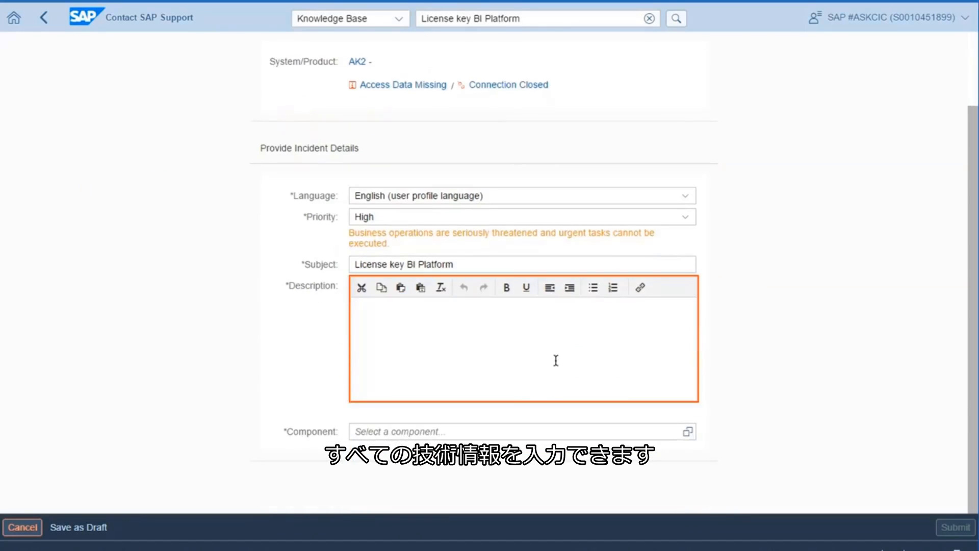
{"action": "type", "text": "Detailed description of the issue."}
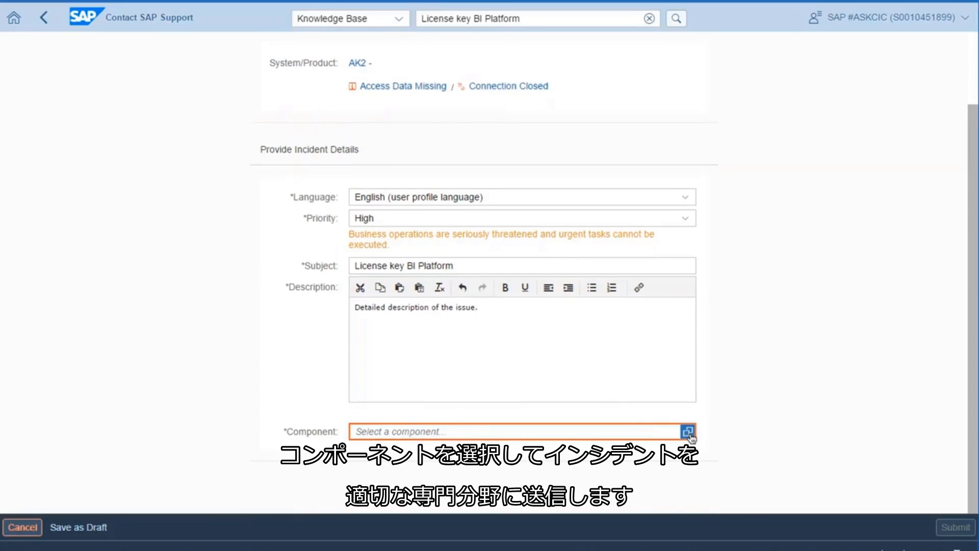
Search components for 'xx-ser-likey' and assign XX-SER-LIKEY-BOJ to the incident.
{"action": "left_click", "coordinate": [687, 431]}
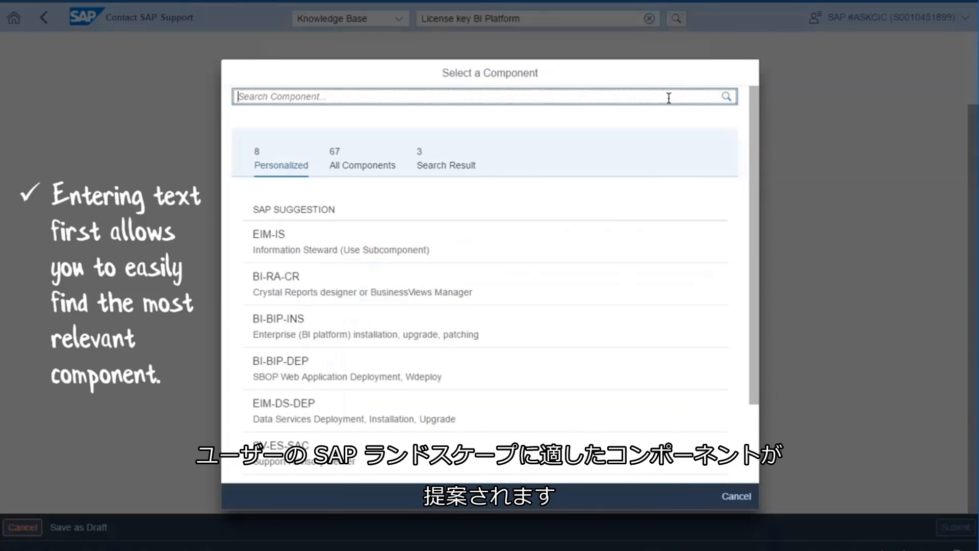
{"action": "scroll", "scroll_direction": "down", "scroll_amount": 3}
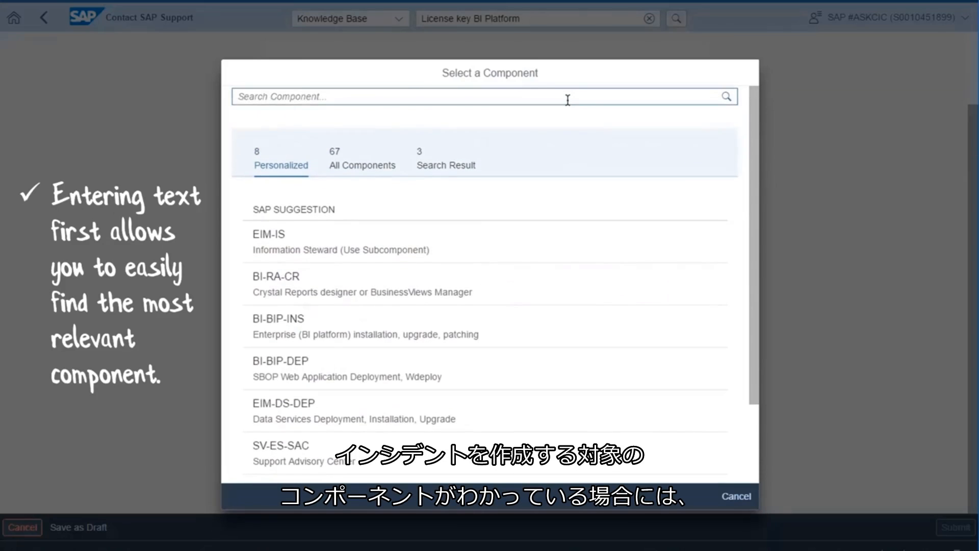
{"action": "type", "text": "xx-ser-likey"}
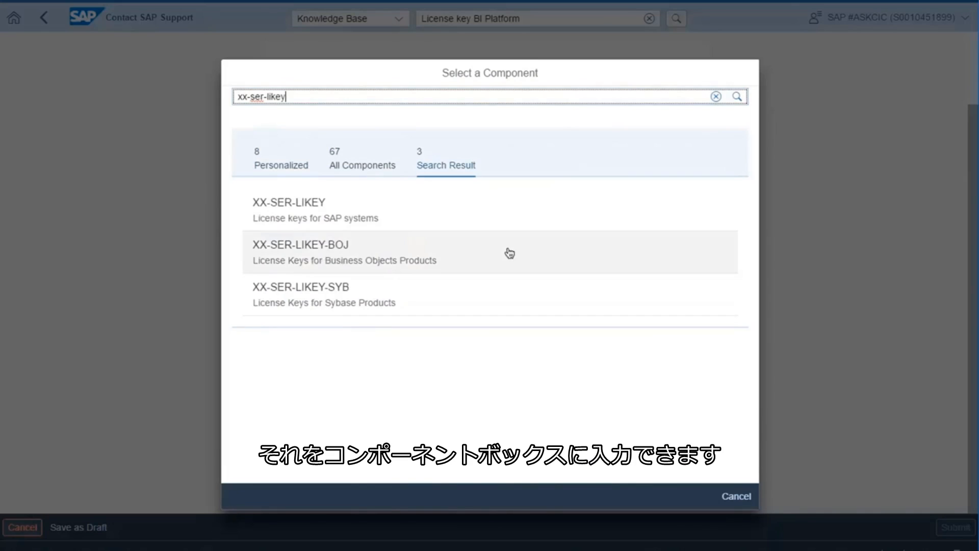
{"action": "left_click", "coordinate": [491, 252]}
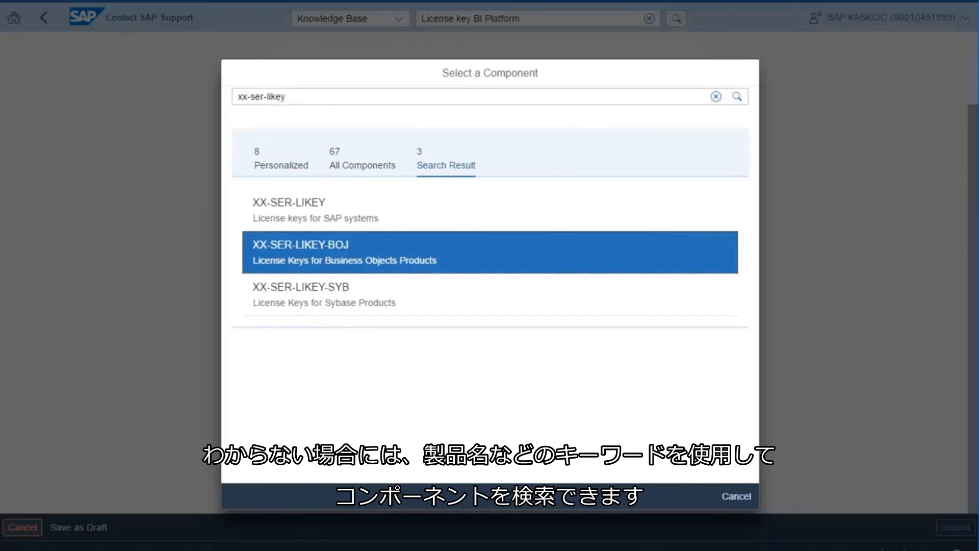
{"action": "left_click", "coordinate": [489, 252]}
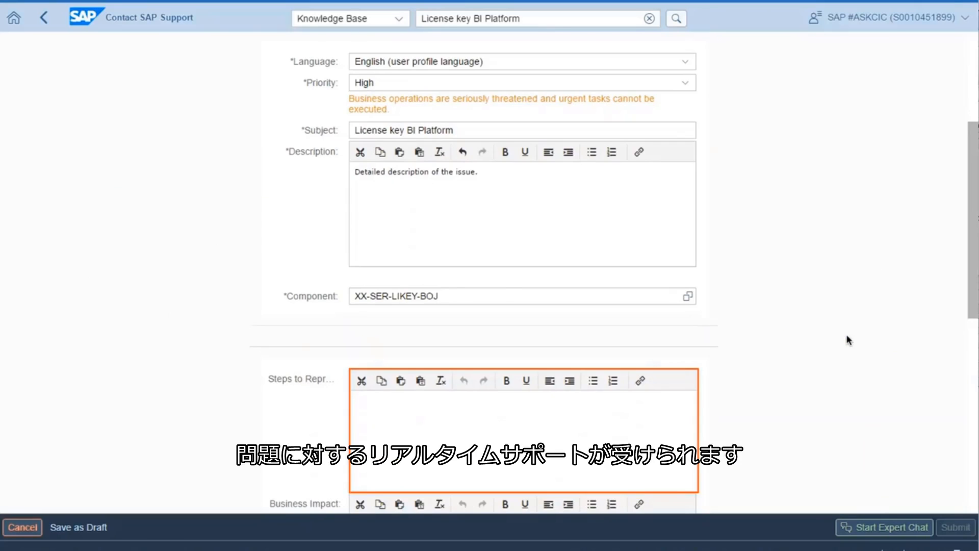
Fill in steps to reproduce and the 50-production-user business impact.
{"action": "scroll", "scroll_direction": "down", "scroll_amount": 3}
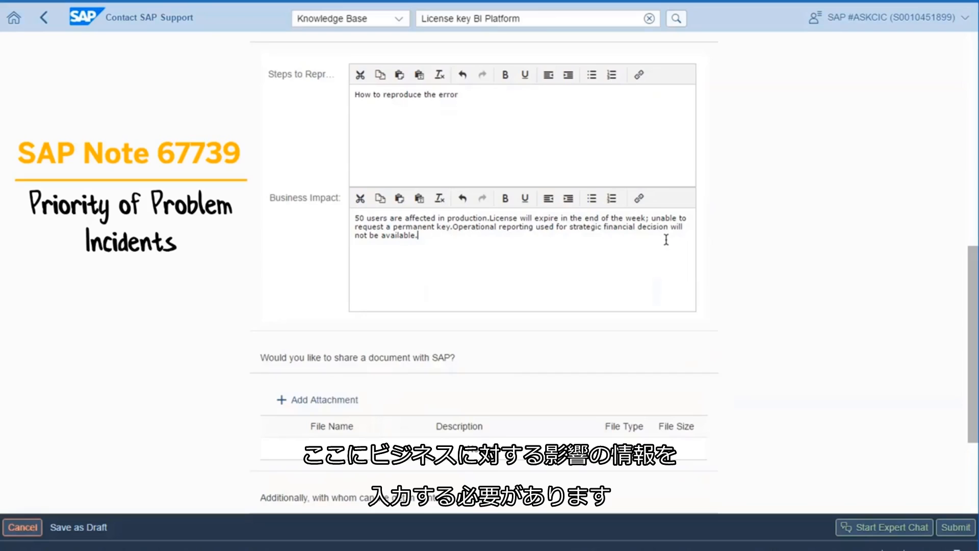
{"action": "scroll", "scroll_direction": "down", "scroll_amount": 3}
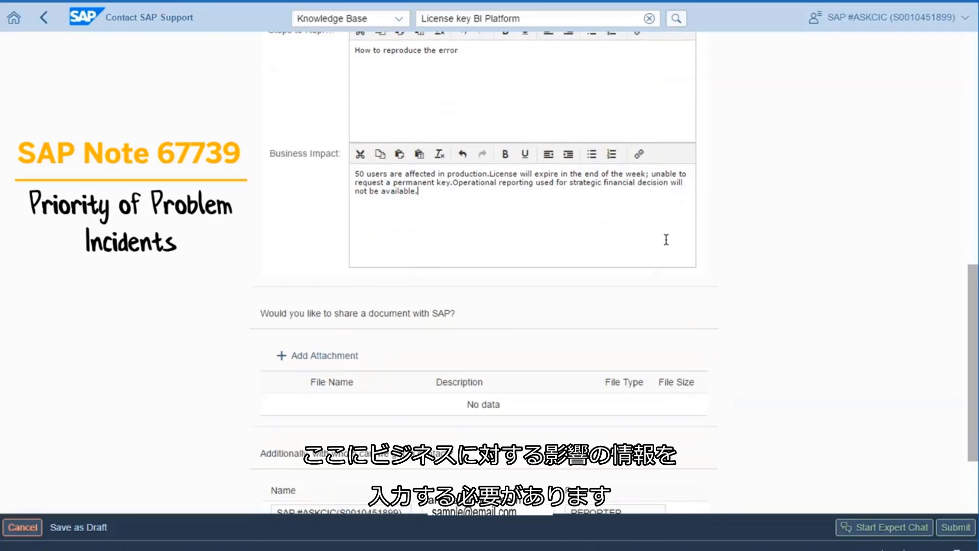
{"action": "scroll", "scroll_direction": "down", "scroll_amount": 3}
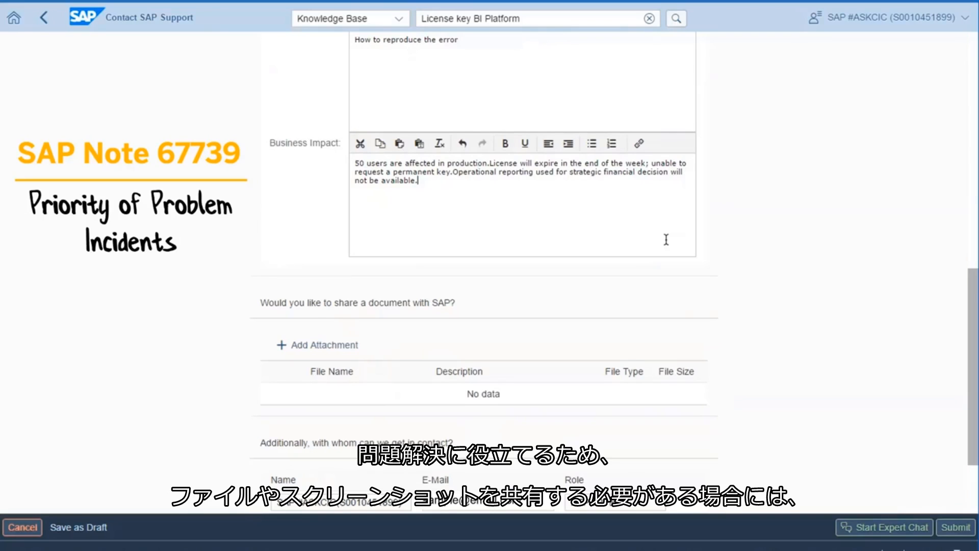
Add a second contact with the 24HOUR role and review the completed form.
{"action": "scroll", "scroll_direction": "down", "scroll_amount": 3}
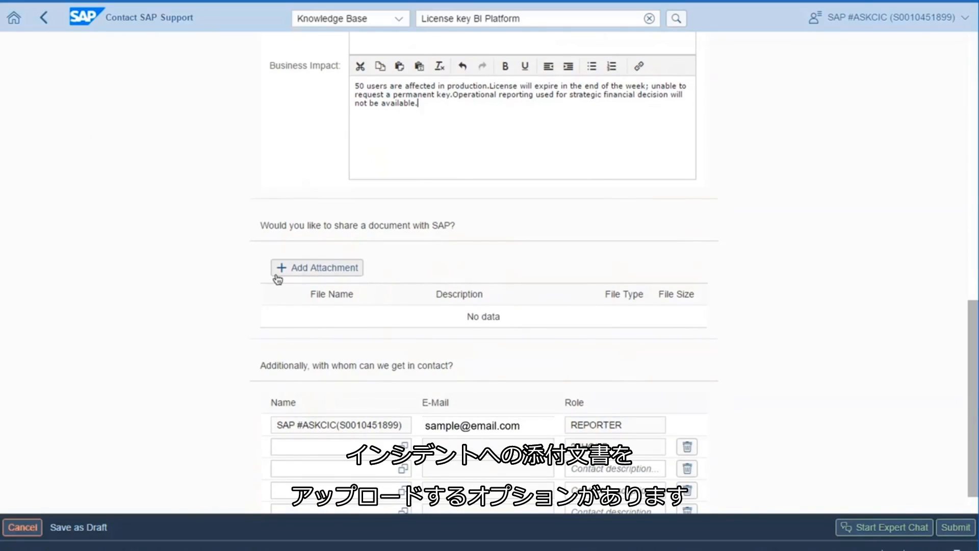
{"action": "mouse_move", "coordinate": [398, 307]}
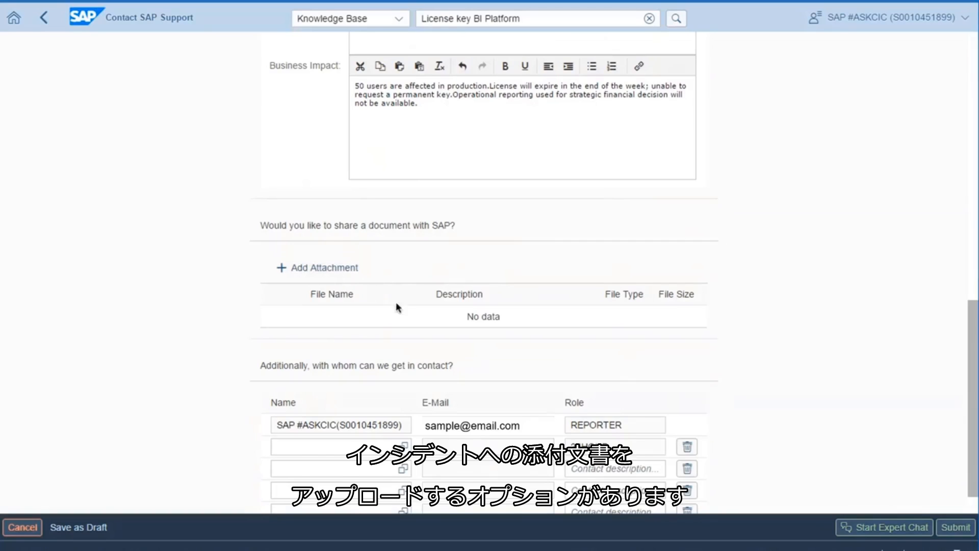
{"action": "scroll", "scroll_direction": "down", "scroll_amount": 3}
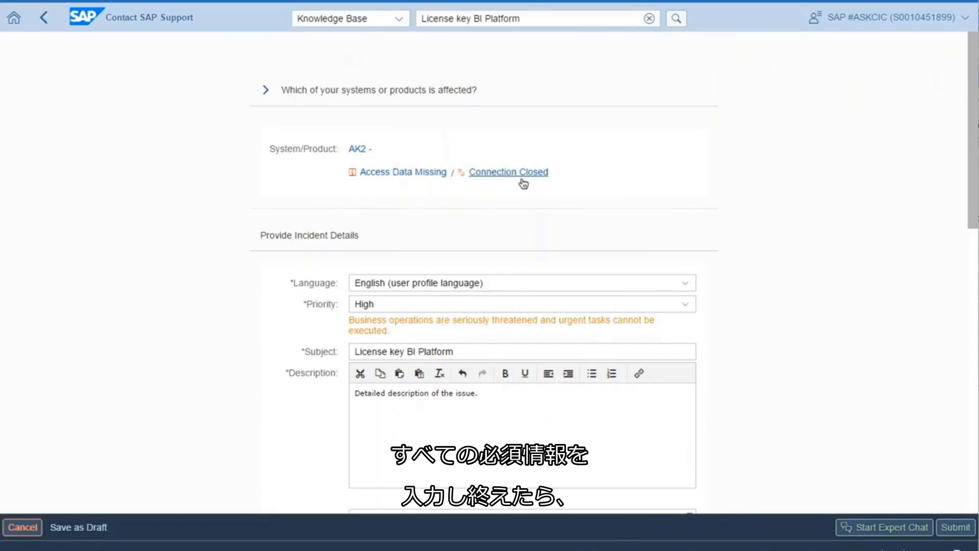
{"action": "scroll", "scroll_direction": "down", "scroll_amount": 3}
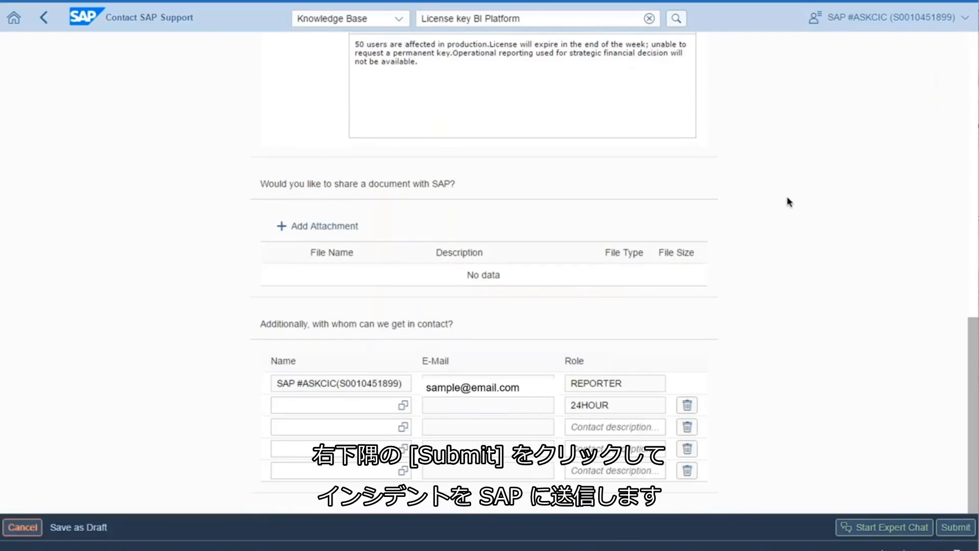